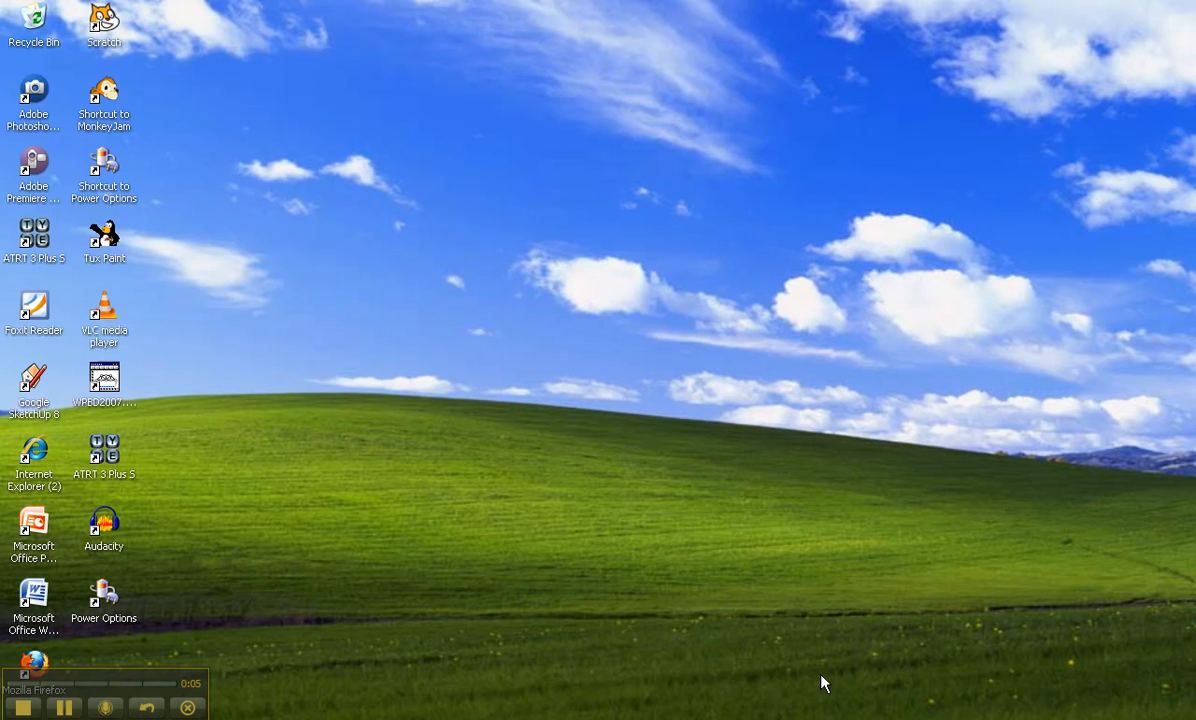
{"action": "mouse_move", "coordinate": [1034, 638]}
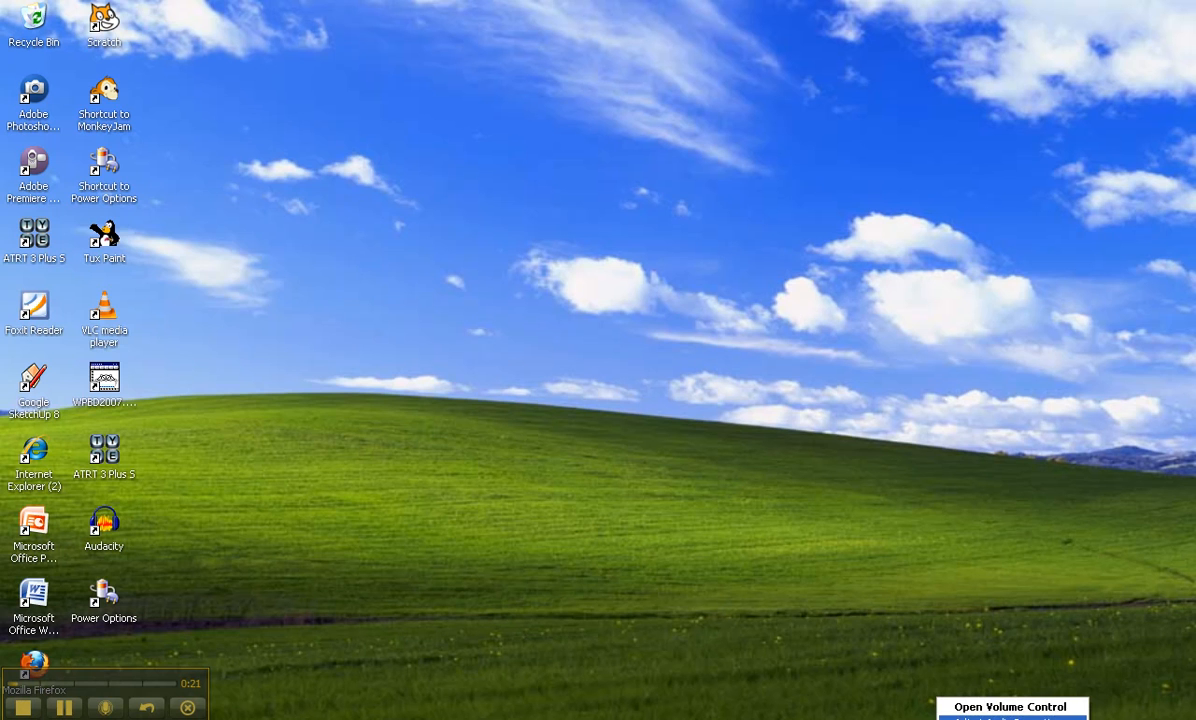
Open the Logitech USB Headset audio properties from the tray and view the Sounds page
{"action": "left_click", "coordinate": [1009, 707]}
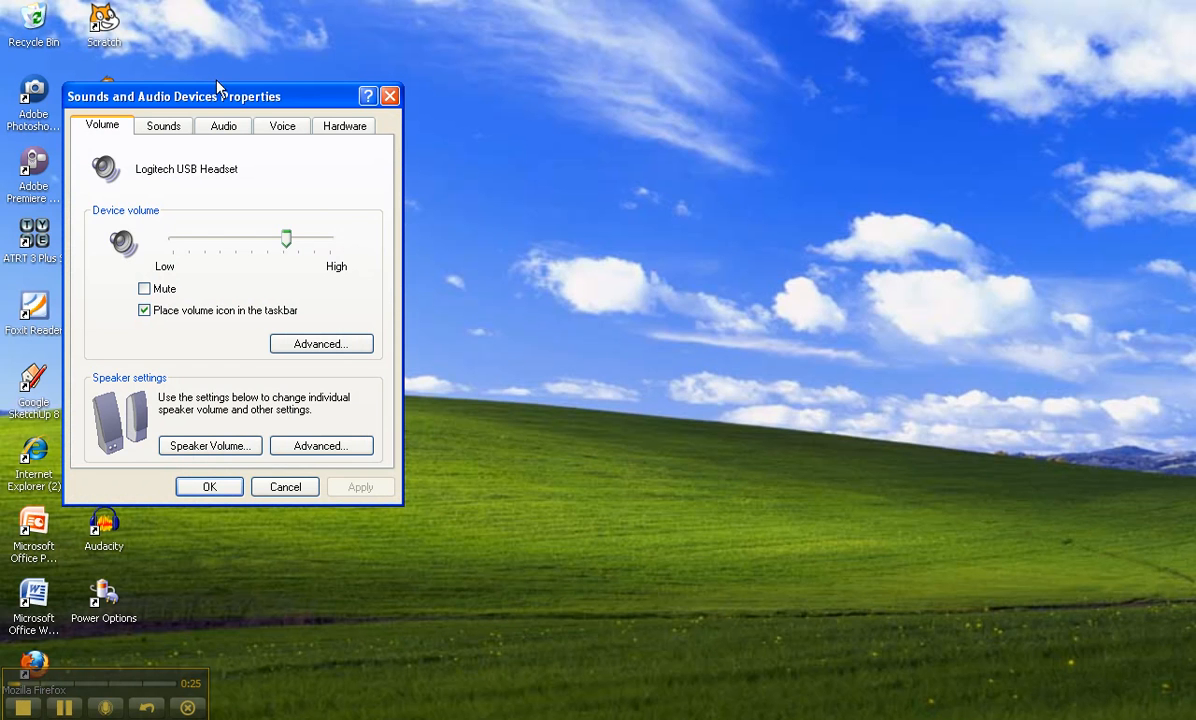
{"action": "mouse_move", "coordinate": [148, 199]}
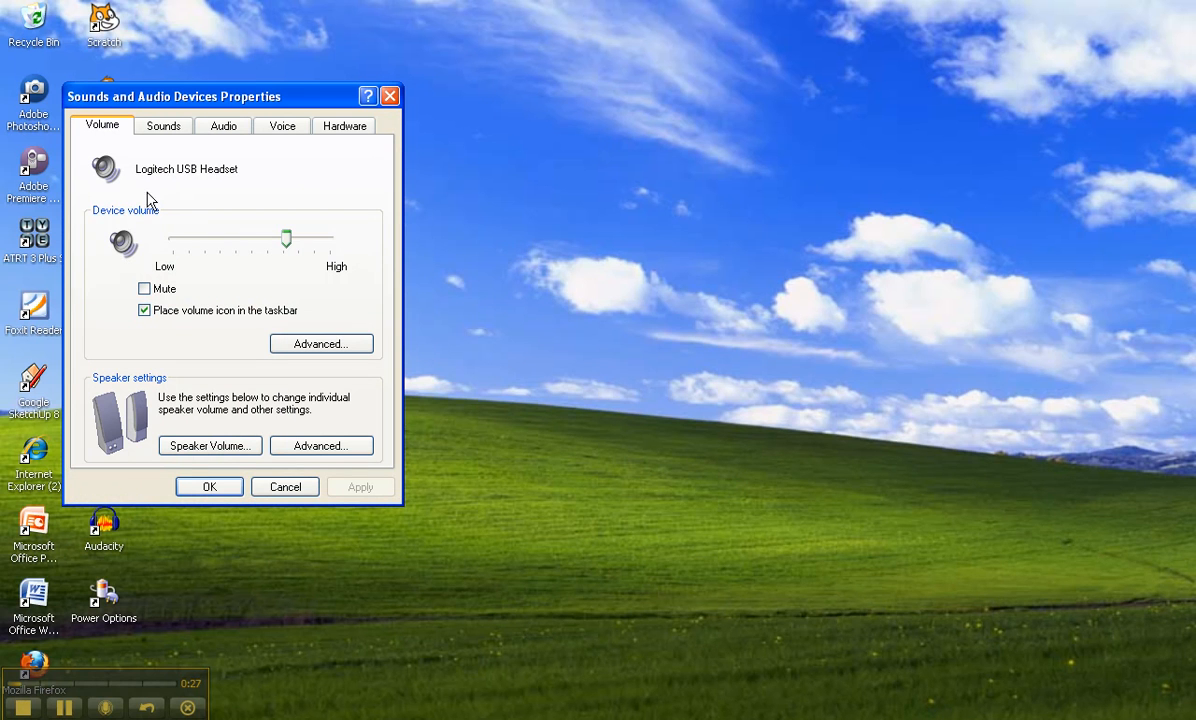
{"action": "mouse_move", "coordinate": [150, 178]}
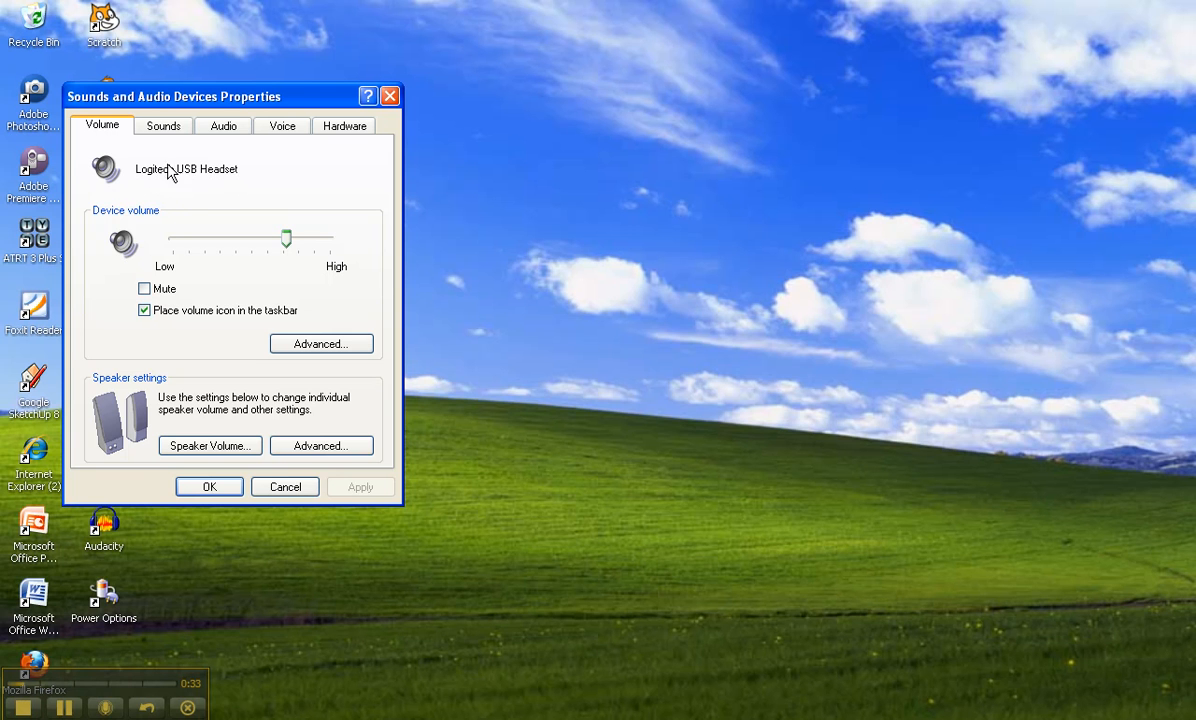
{"action": "mouse_move", "coordinate": [203, 181]}
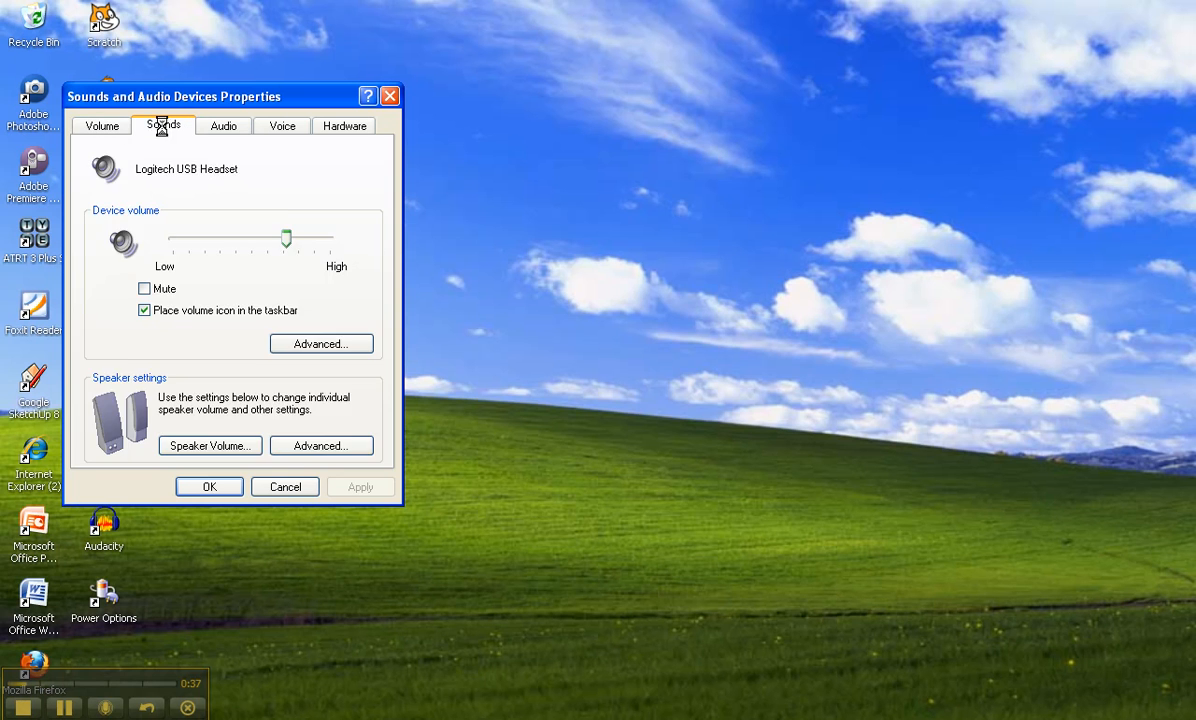
{"action": "left_click", "coordinate": [162, 125]}
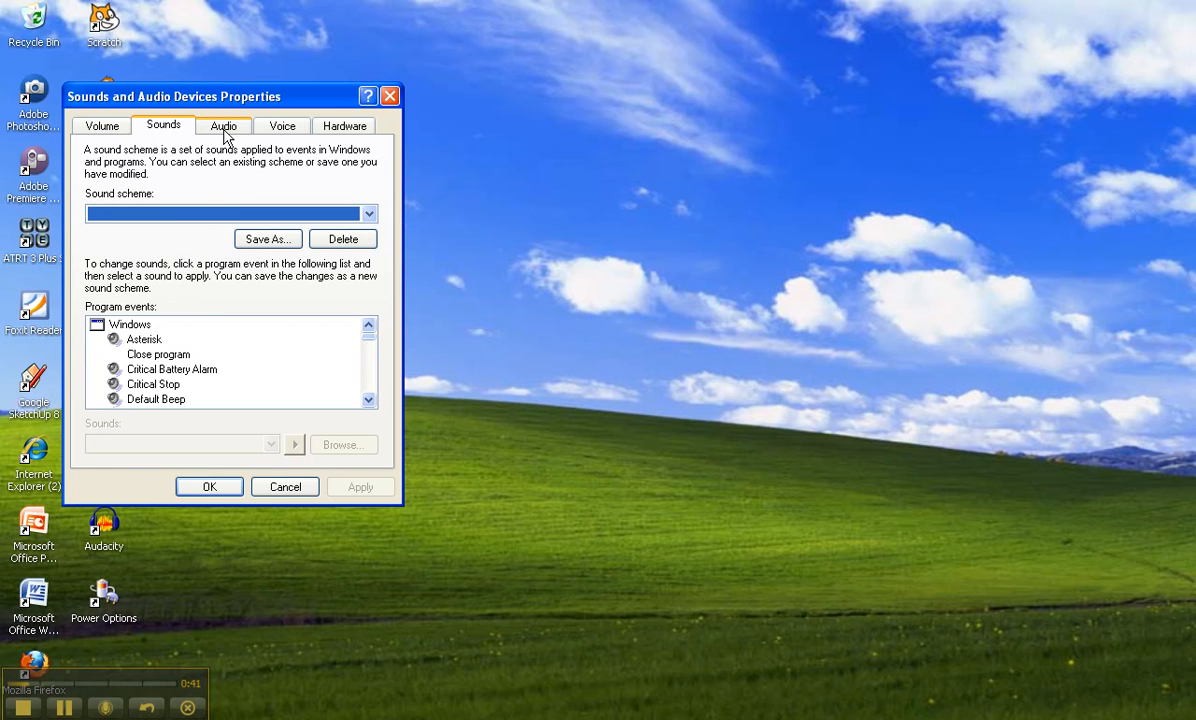
Set Logitech USB Headset as the default sound recording device on the Audio page
{"action": "left_click", "coordinate": [224, 125]}
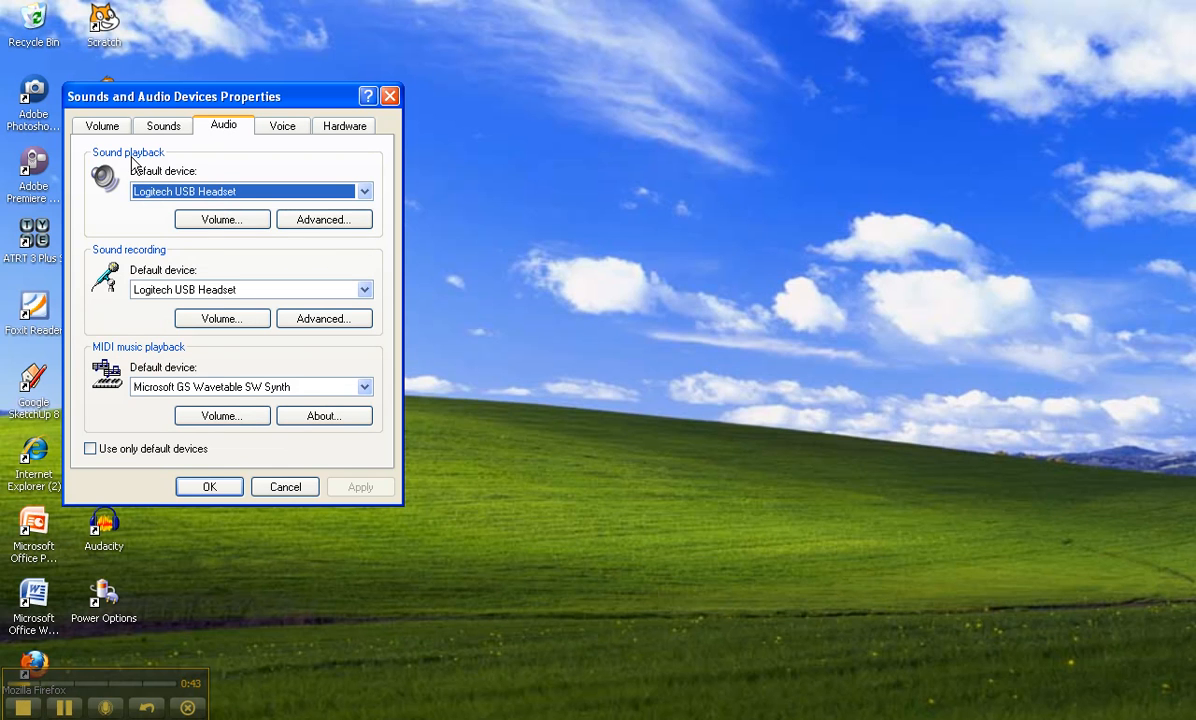
{"action": "mouse_move", "coordinate": [136, 258]}
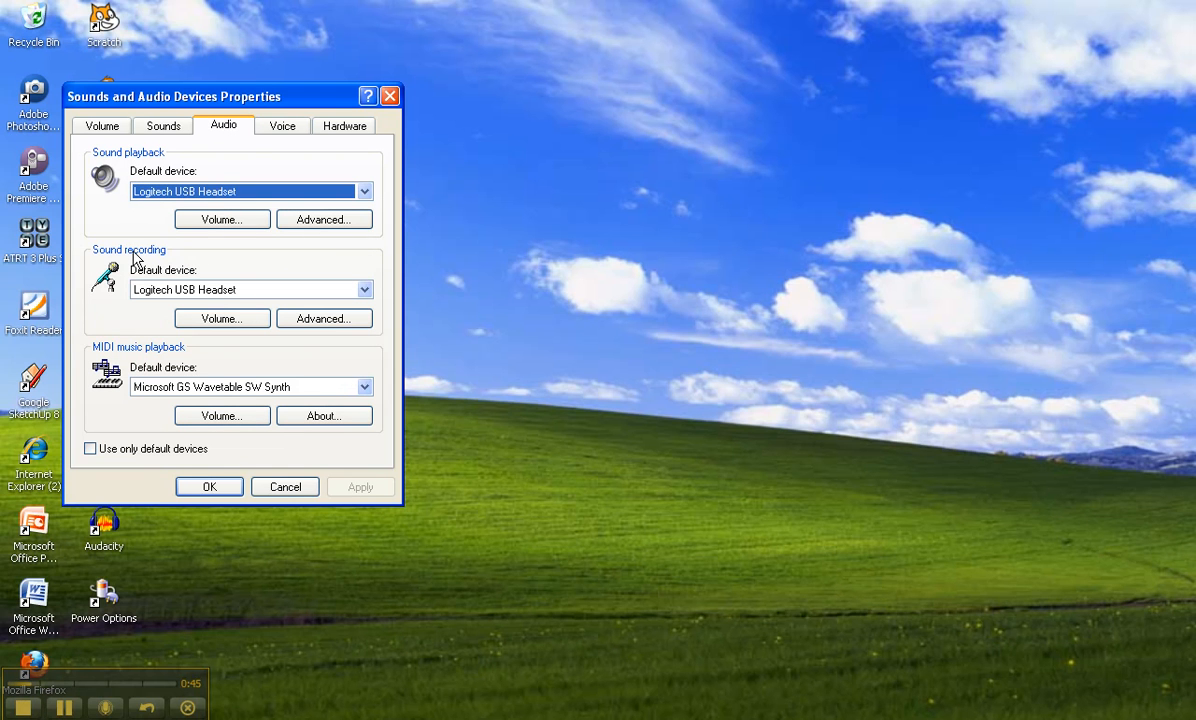
{"action": "mouse_move", "coordinate": [148, 286]}
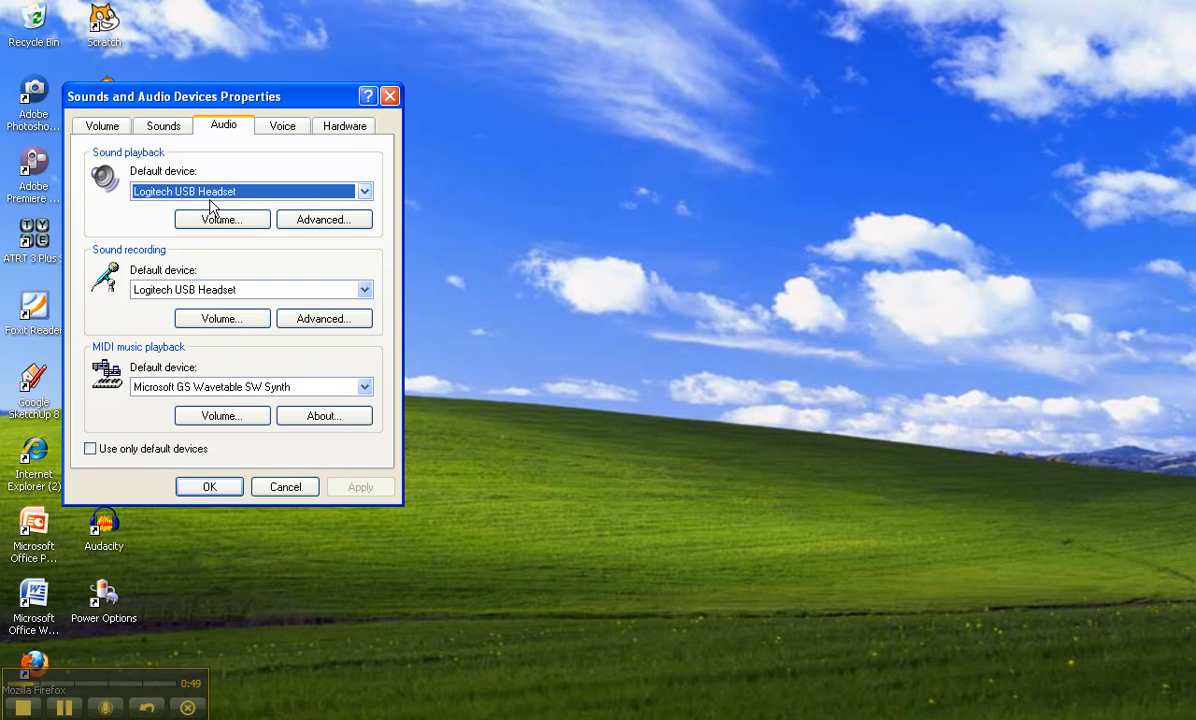
{"action": "mouse_move", "coordinate": [206, 208]}
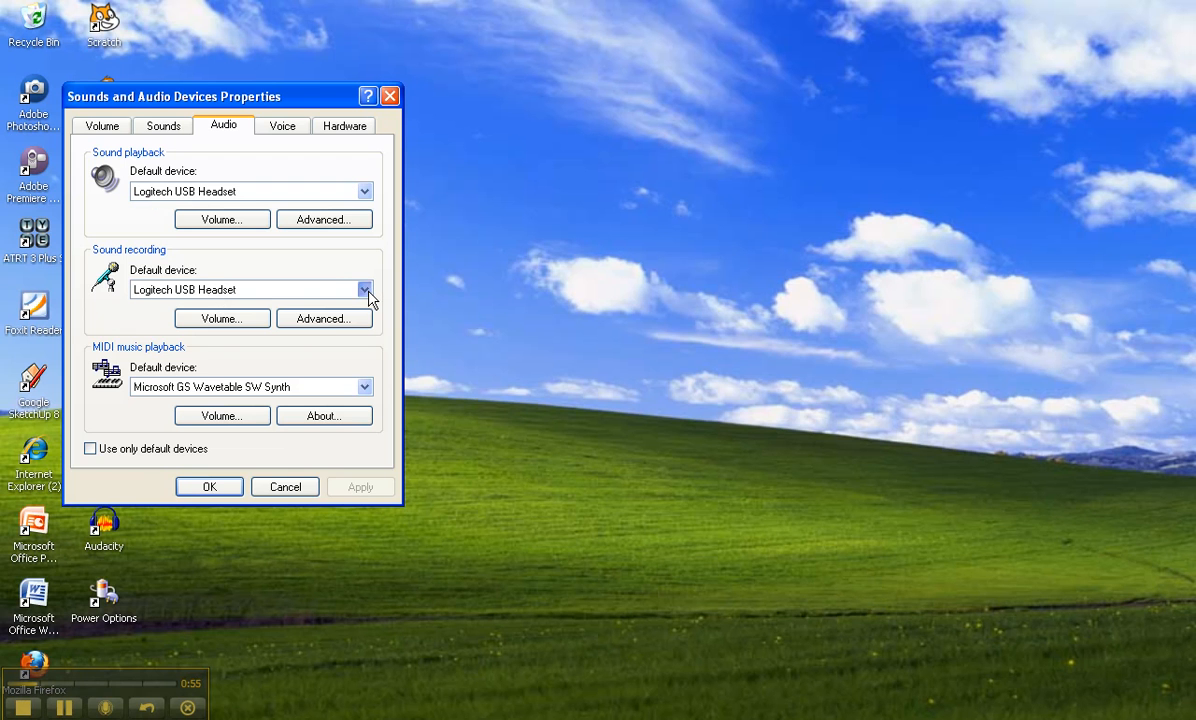
{"action": "left_click", "coordinate": [364, 290]}
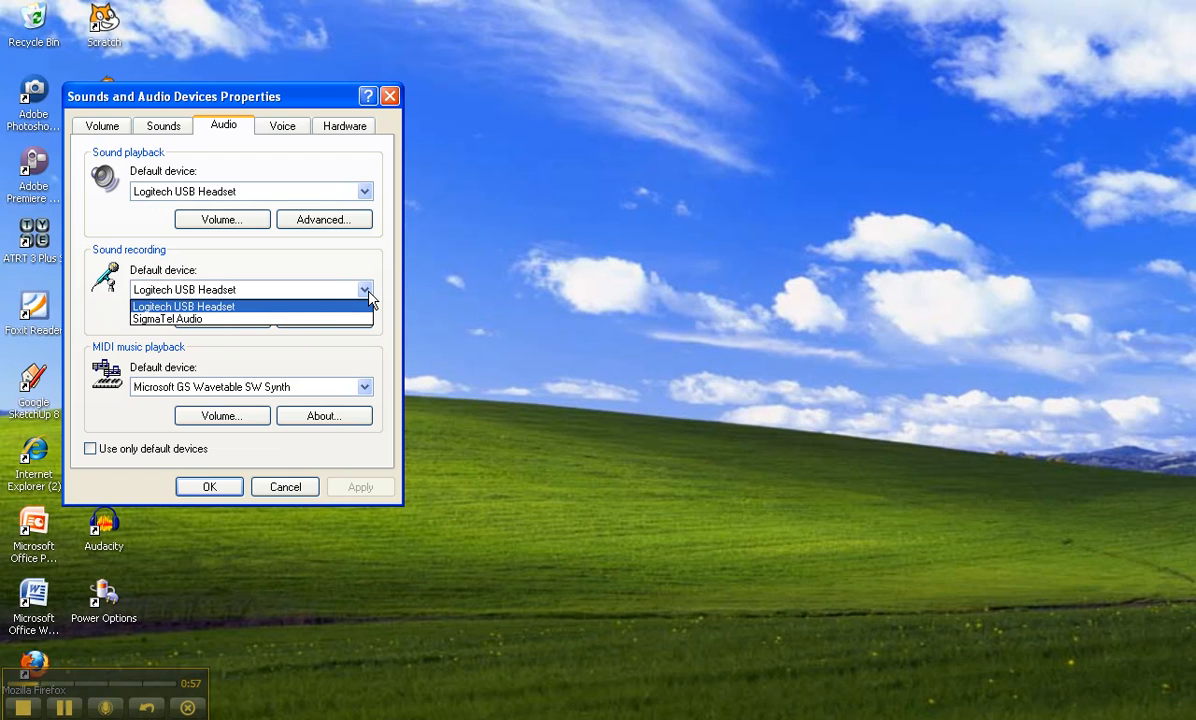
{"action": "mouse_move", "coordinate": [168, 318]}
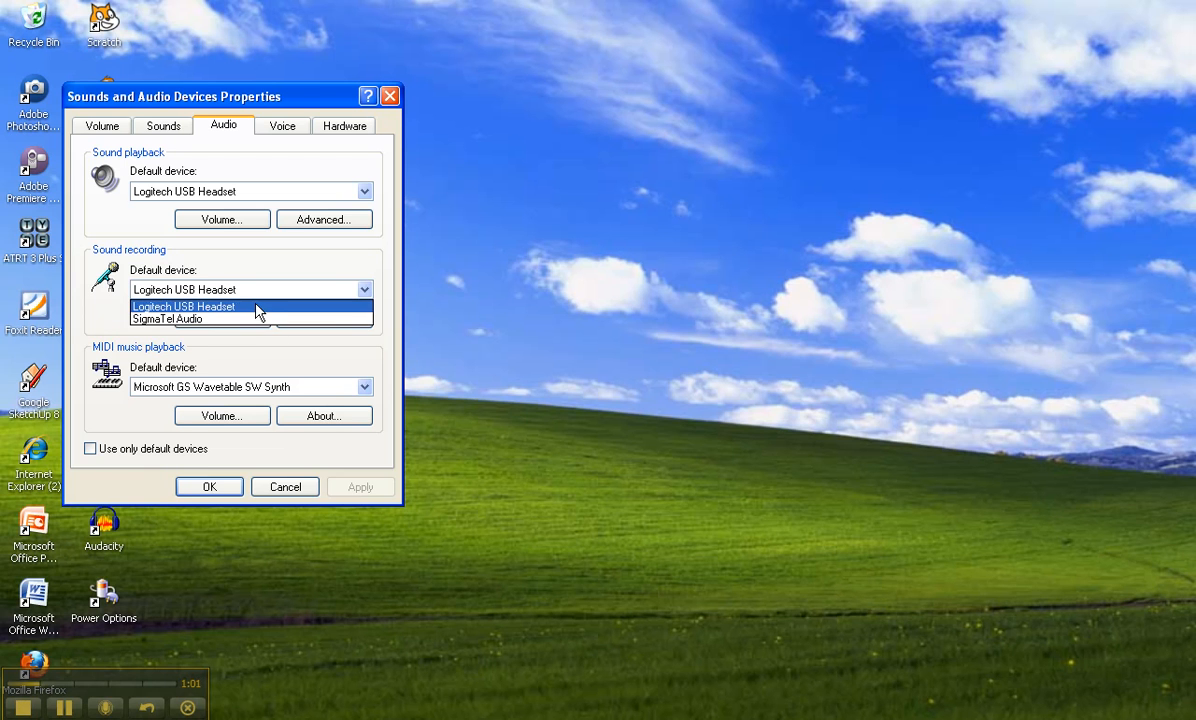
{"action": "left_click", "coordinate": [184, 306]}
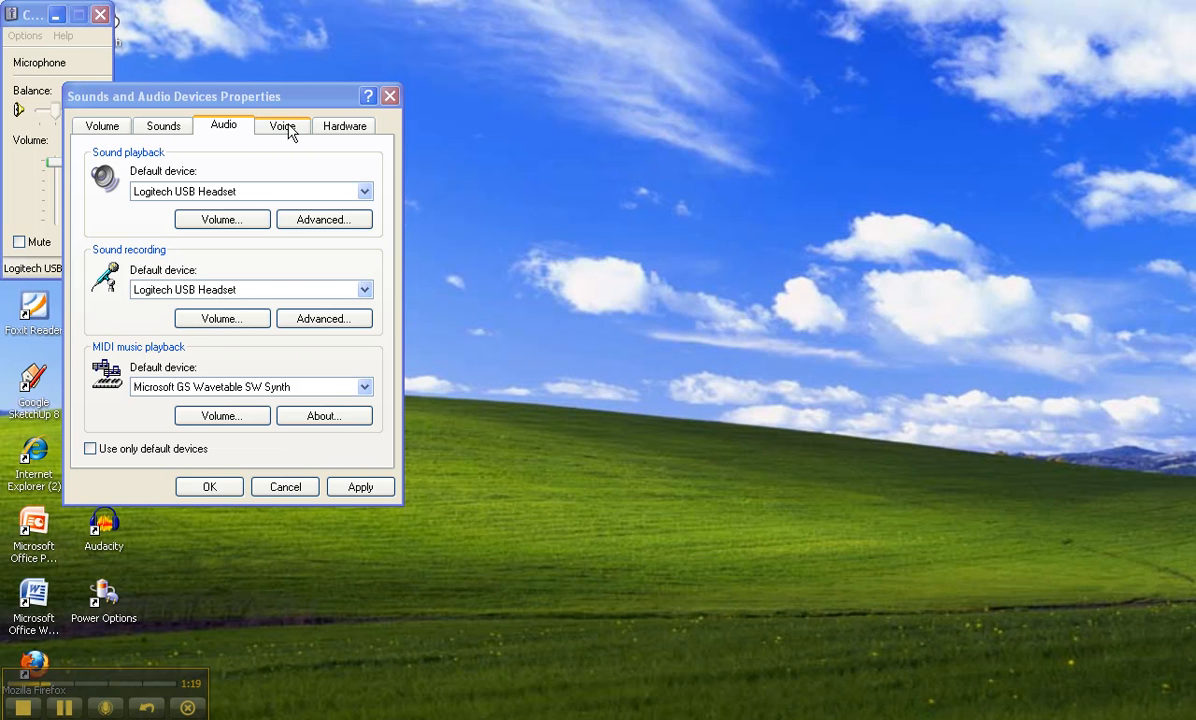
Confirm Logitech USB Headset for voice playback and recording, and open voice playback volume
{"action": "left_click", "coordinate": [282, 125]}
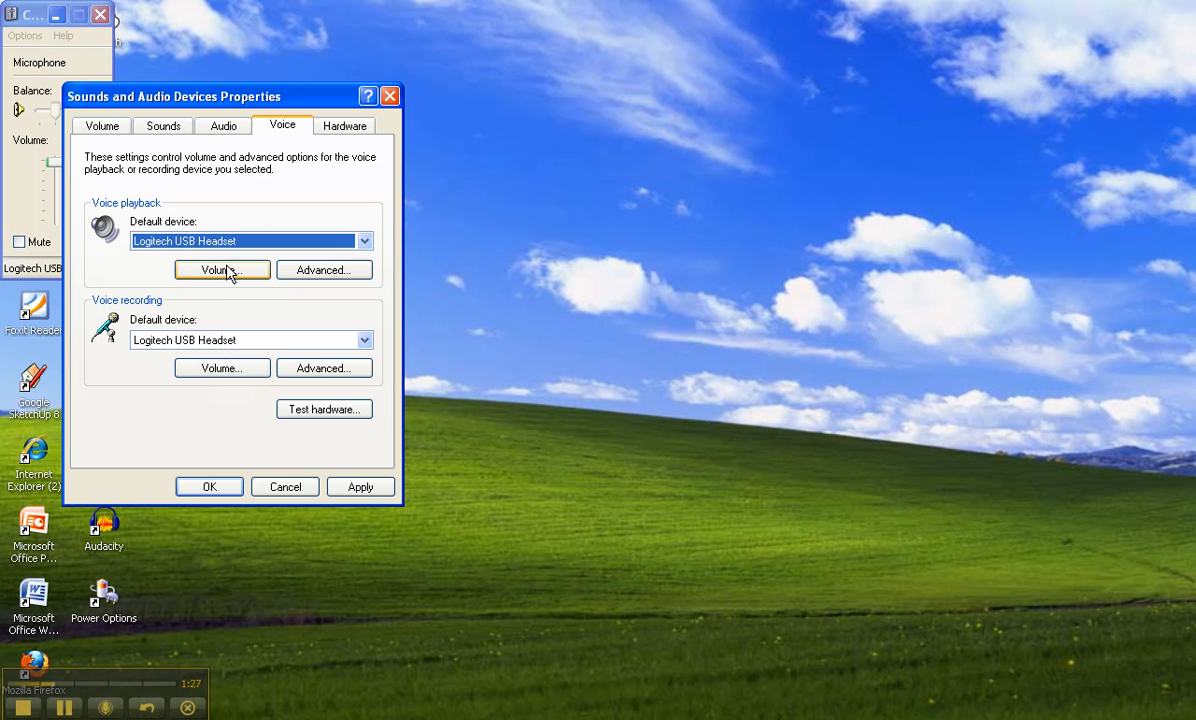
{"action": "left_click", "coordinate": [222, 270]}
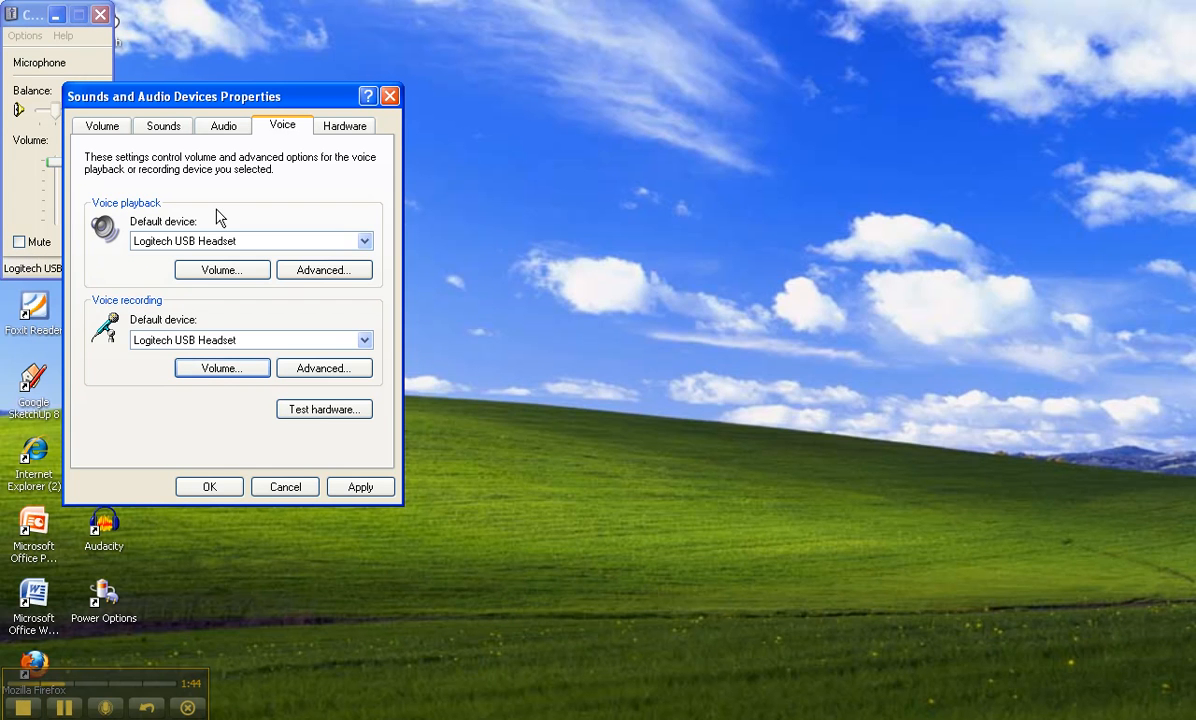
{"action": "mouse_move", "coordinate": [232, 342]}
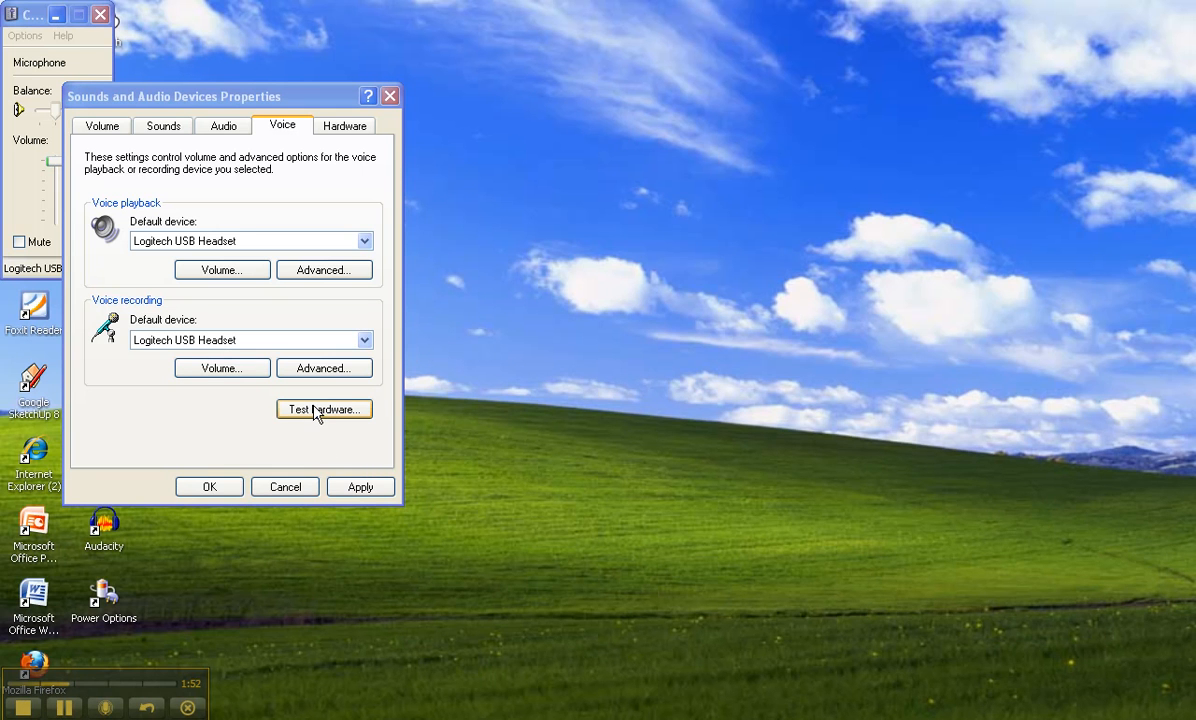
Run the Sound Hardware Test Wizard through its welcome, microphone and speaker test pages
{"action": "left_click", "coordinate": [323, 409]}
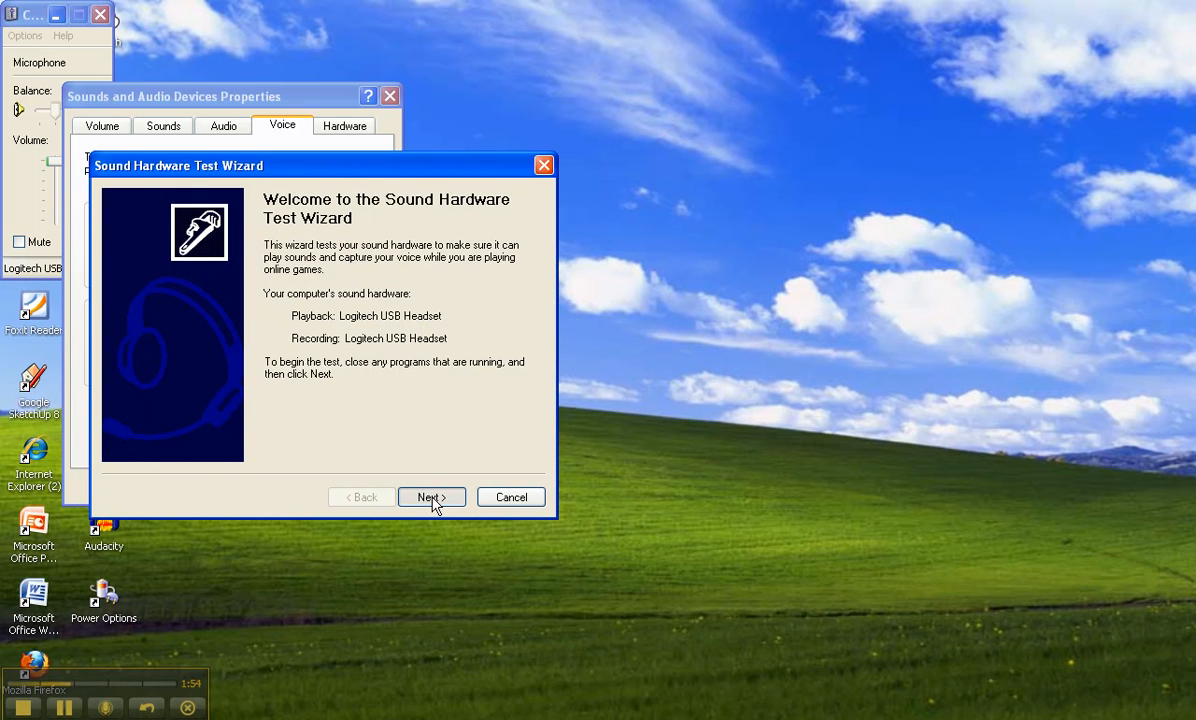
{"action": "left_click", "coordinate": [431, 497]}
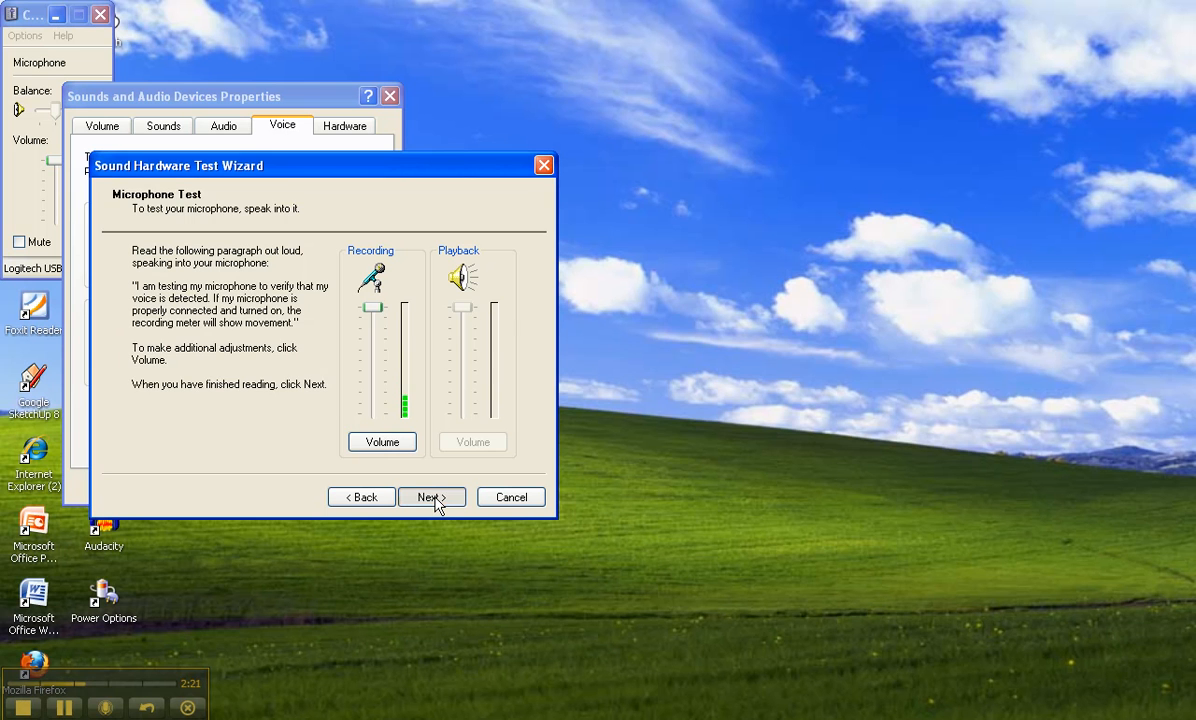
{"action": "left_click", "coordinate": [430, 497]}
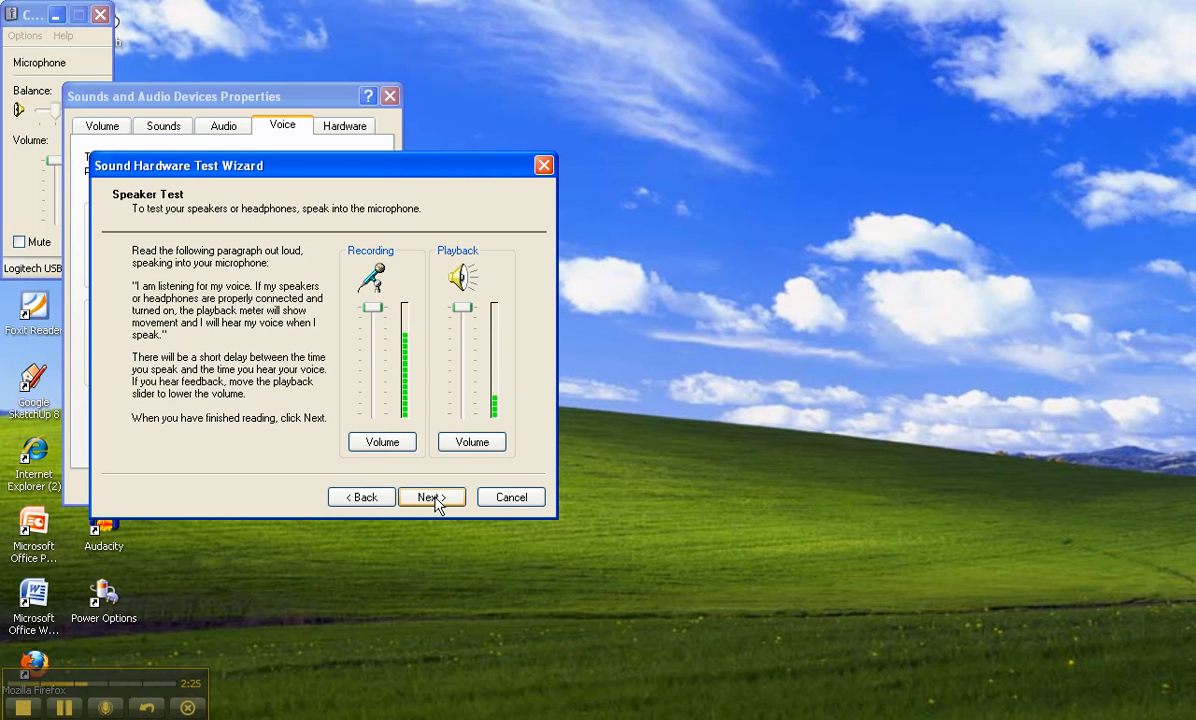
{"action": "left_click", "coordinate": [431, 497]}
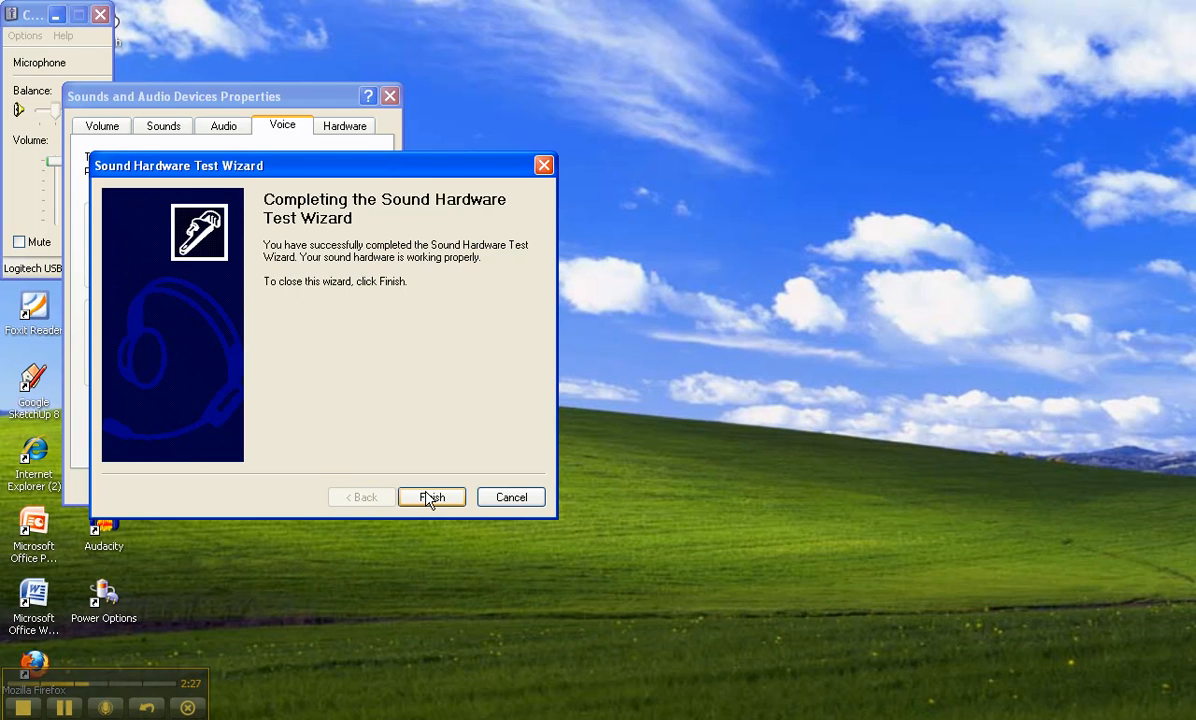